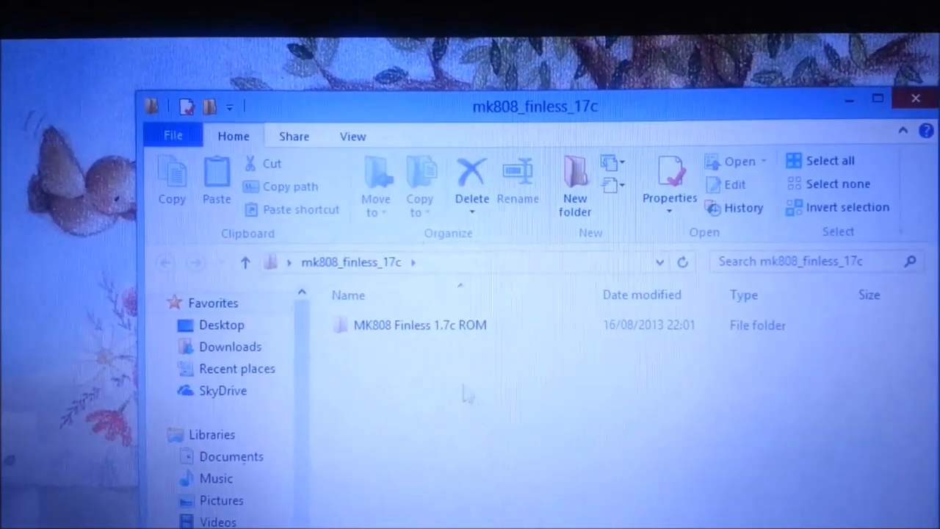
- Launch ROM Flash Tool from inside the MK808 Finless 1.7c ROM folder
{"action": "left_click", "coordinate": [420, 336]}
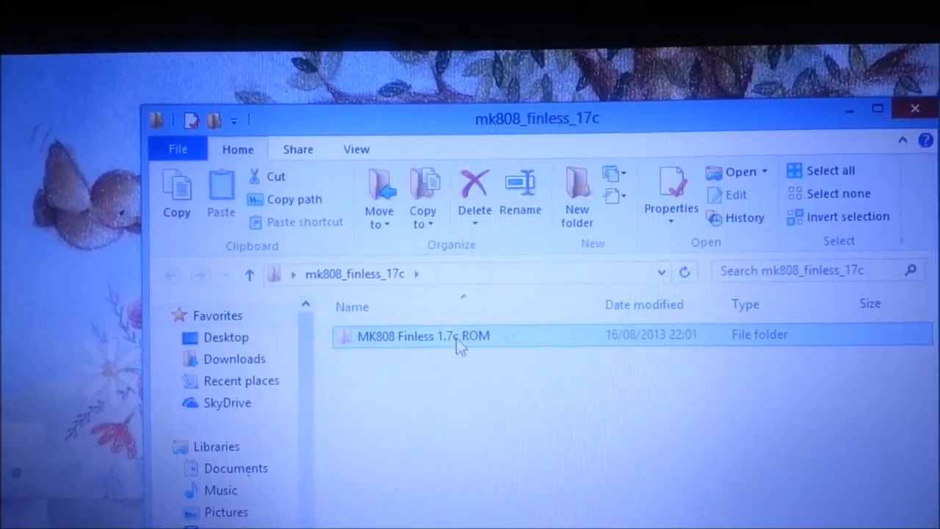
{"action": "double_click", "coordinate": [421, 336]}
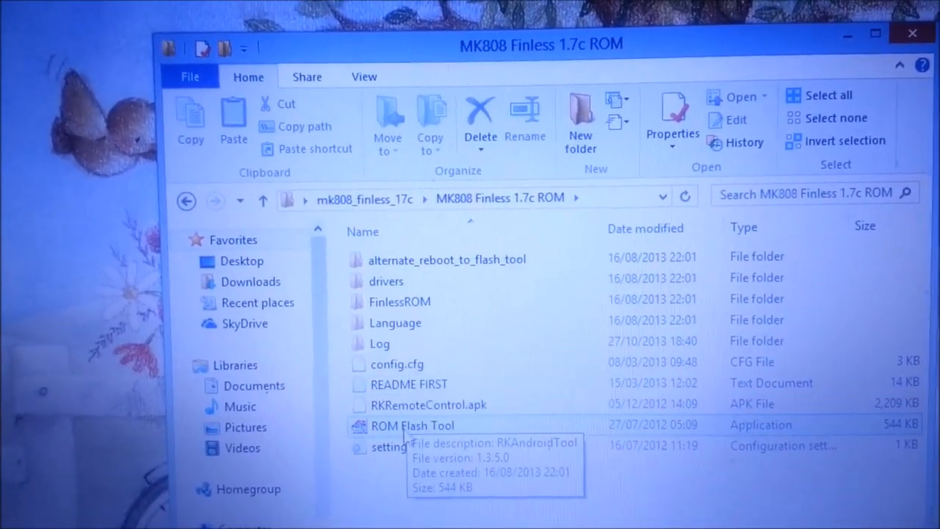
{"action": "double_click", "coordinate": [413, 425]}
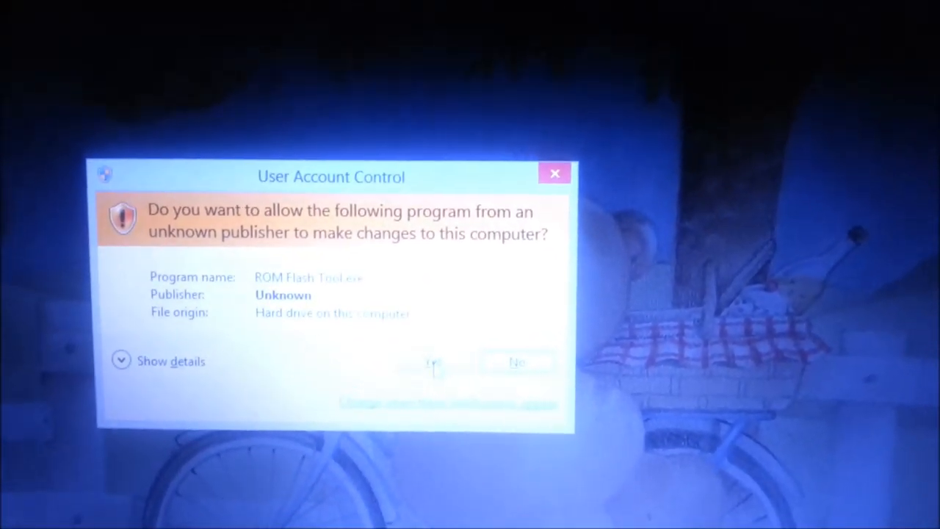
- Answer Yes to the UAC prompt so ROM Flash Tool may make changes
{"action": "left_click", "coordinate": [432, 361]}
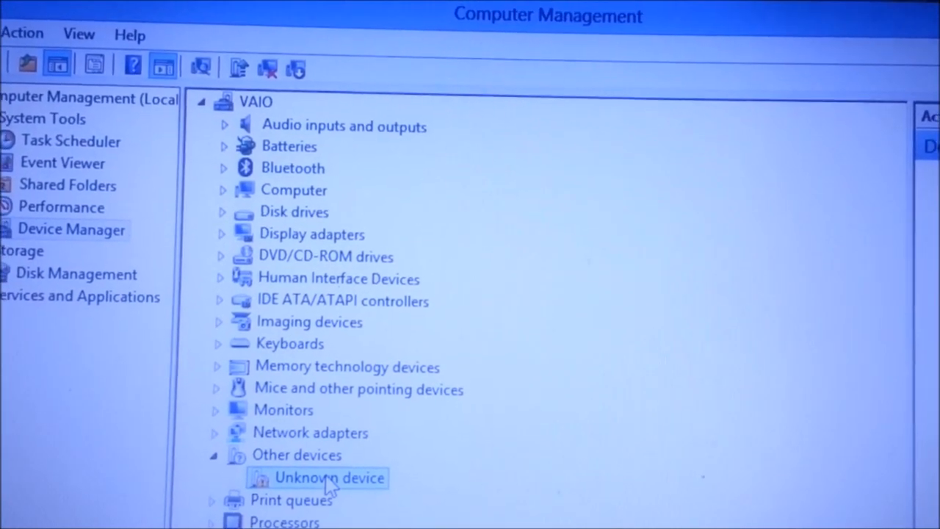
- Begin Update Driver Software for the Unknown device, browsing the computer for a driver folder
{"action": "right_click", "coordinate": [328, 478]}
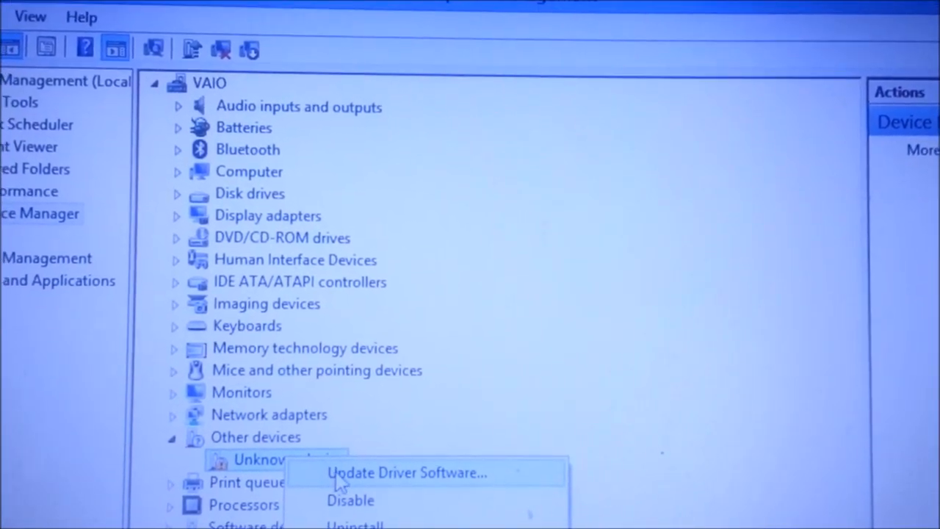
{"action": "left_click", "coordinate": [406, 472]}
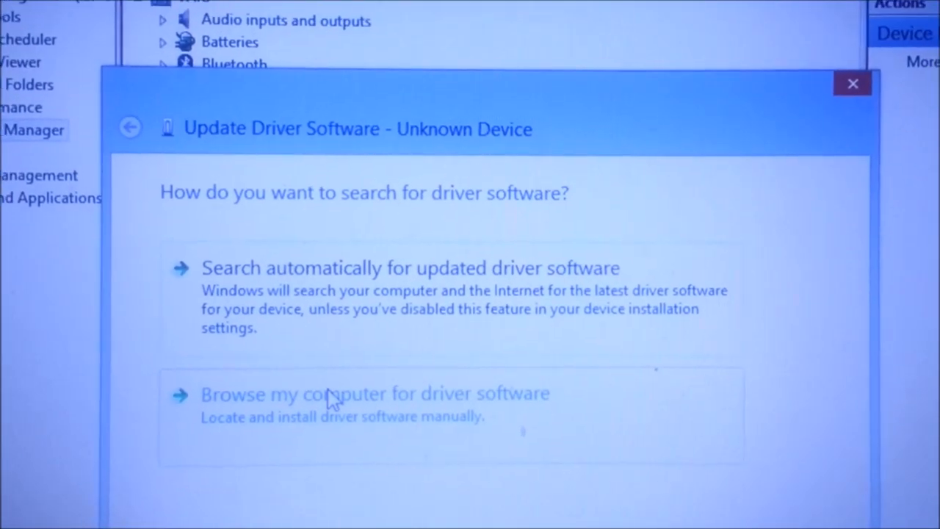
{"action": "left_click", "coordinate": [374, 394]}
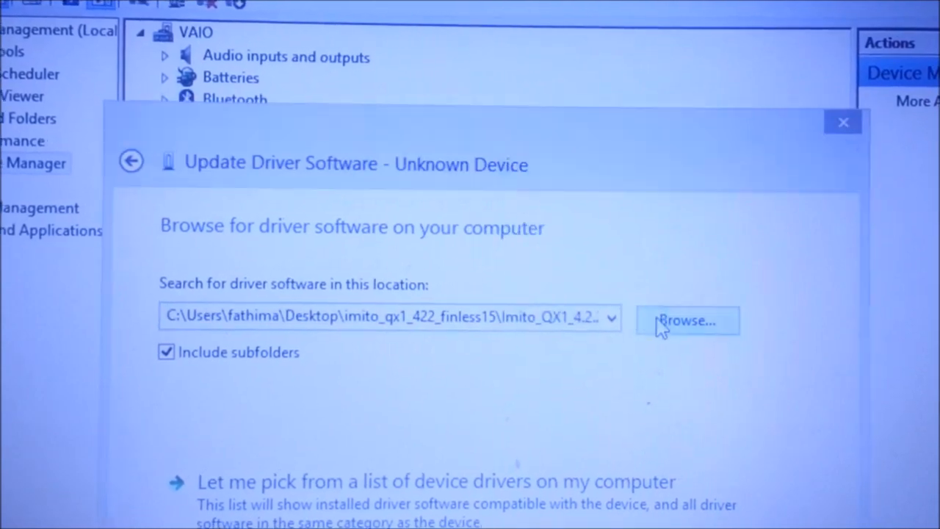
{"action": "left_click", "coordinate": [687, 320]}
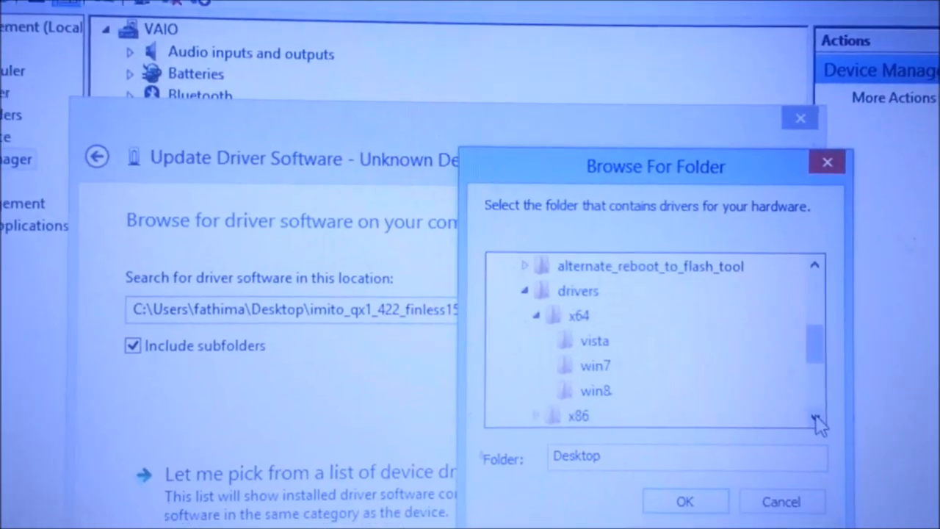
- Choose drivers > x64 > win8 in the MK808 ROM as the driver folder and confirm
{"action": "scroll", "scroll_direction": "down", "scroll_amount": 3}
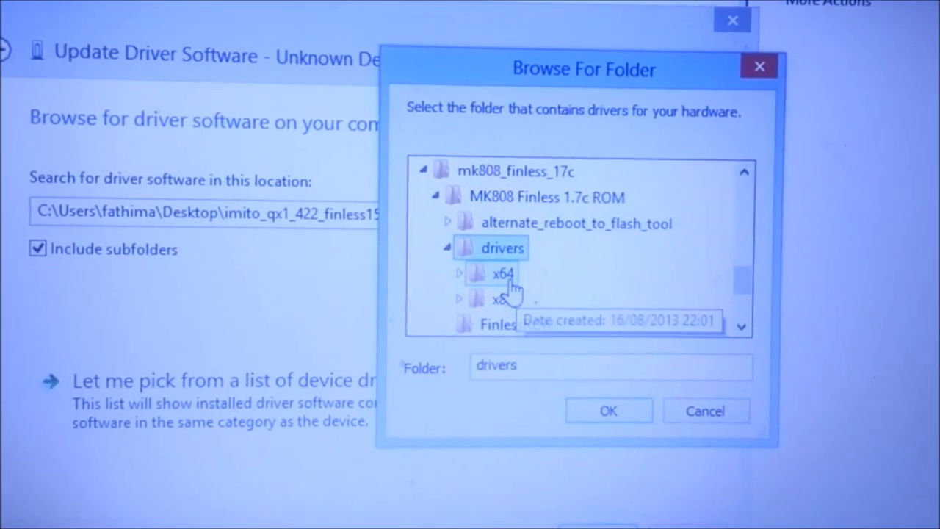
{"action": "left_click", "coordinate": [503, 273]}
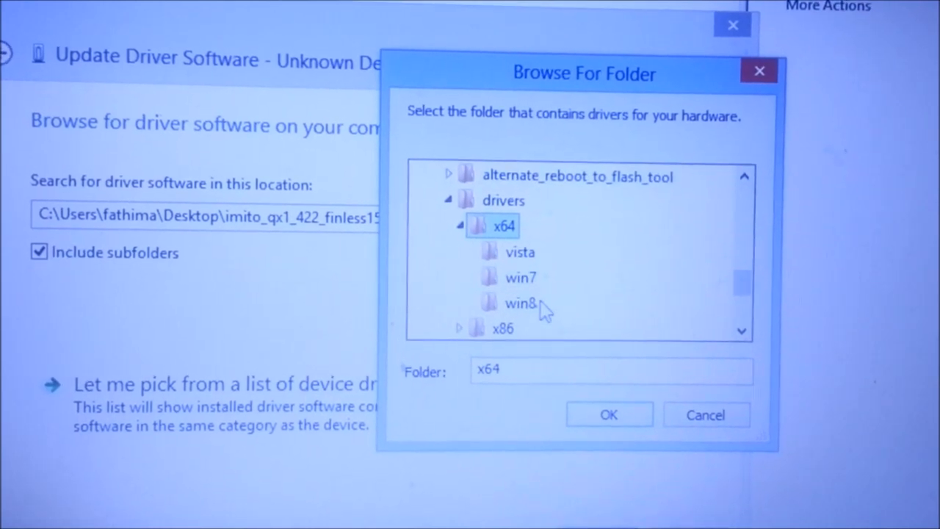
{"action": "left_click", "coordinate": [520, 303]}
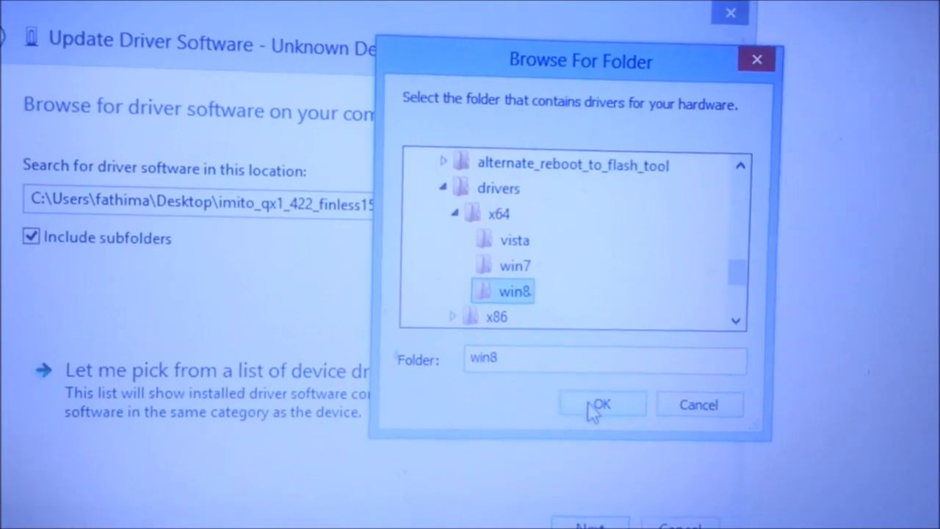
{"action": "left_click", "coordinate": [602, 404]}
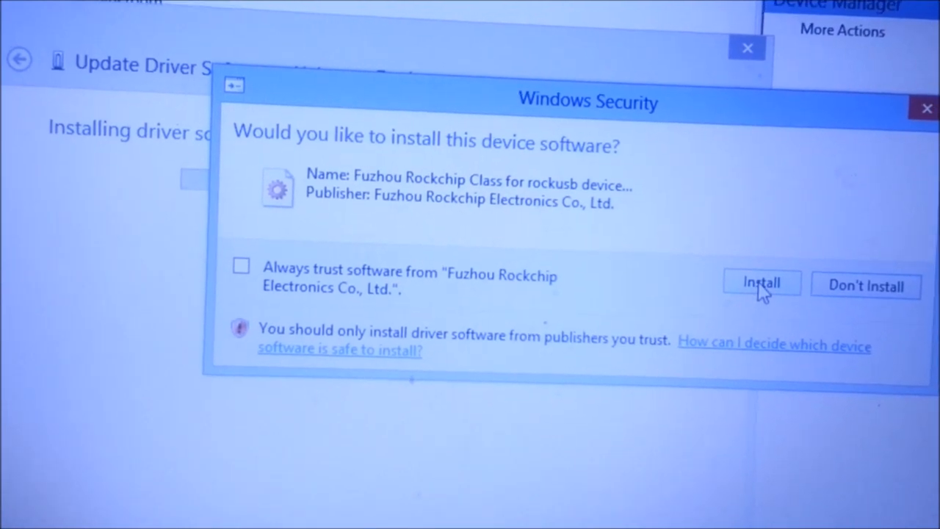
- Approve installation of the Fuzhou Rockchip rockusb driver in Windows Security
{"action": "left_click", "coordinate": [761, 283]}
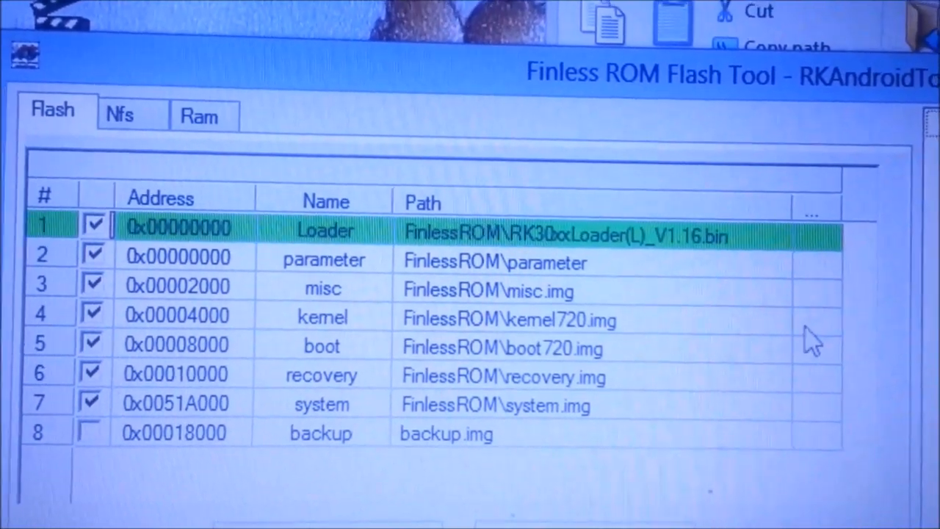
{"action": "left_click", "coordinate": [811, 213]}
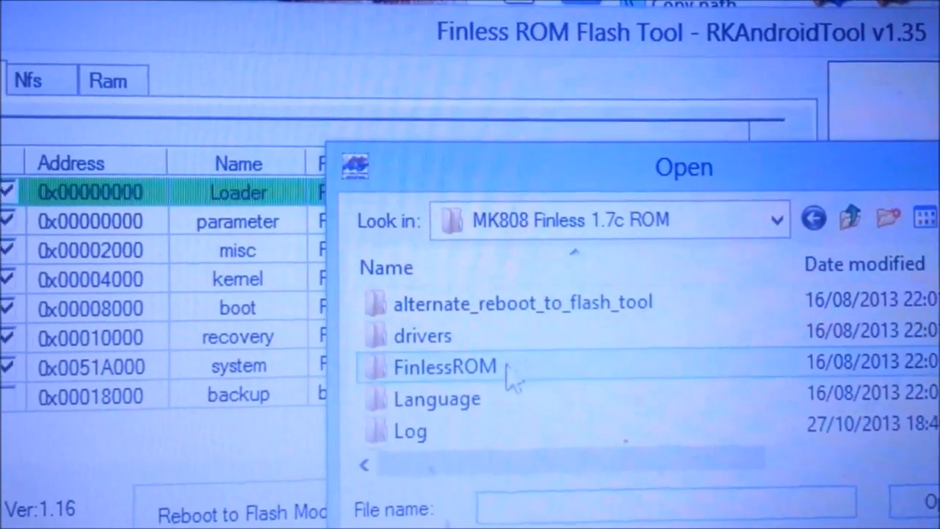
{"action": "double_click", "coordinate": [444, 366]}
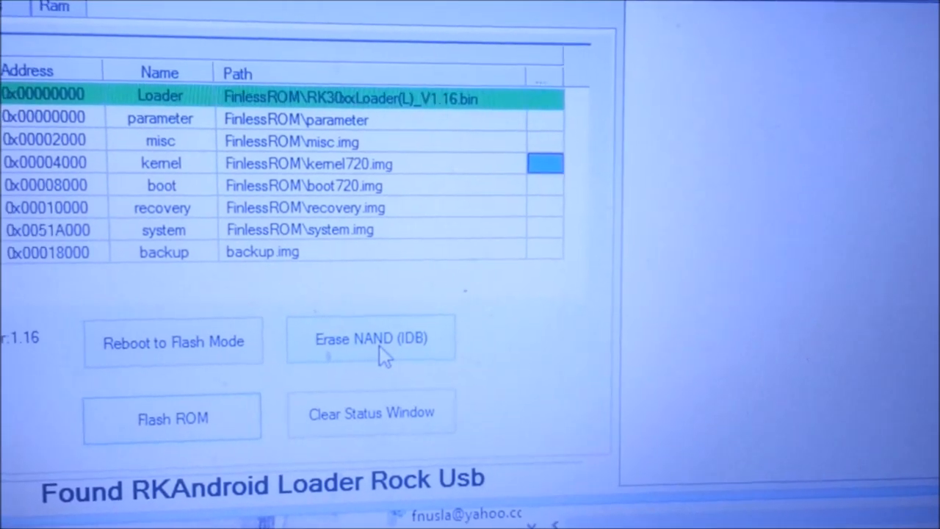
- Run Erase NAND (IDB) on the MK808 and acknowledge the Erasing IDB OK result
{"action": "left_click", "coordinate": [370, 339]}
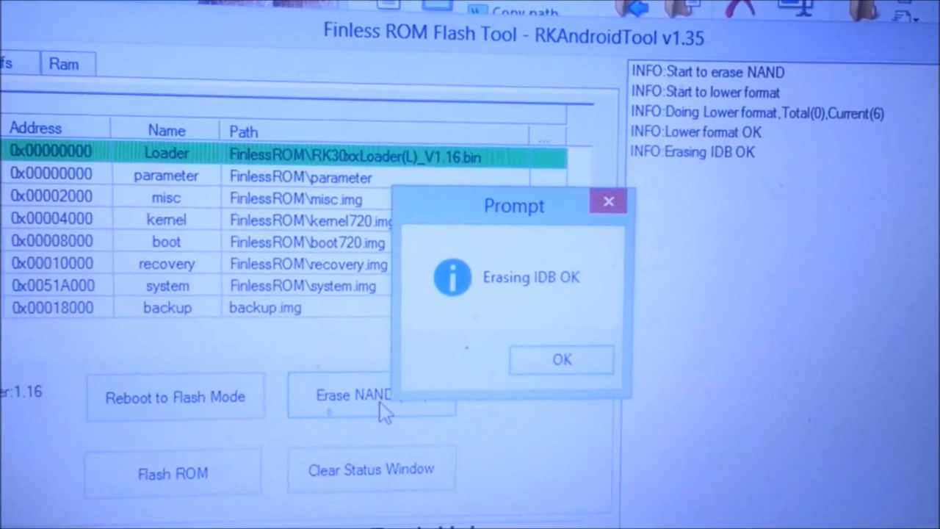
{"action": "left_click", "coordinate": [561, 359]}
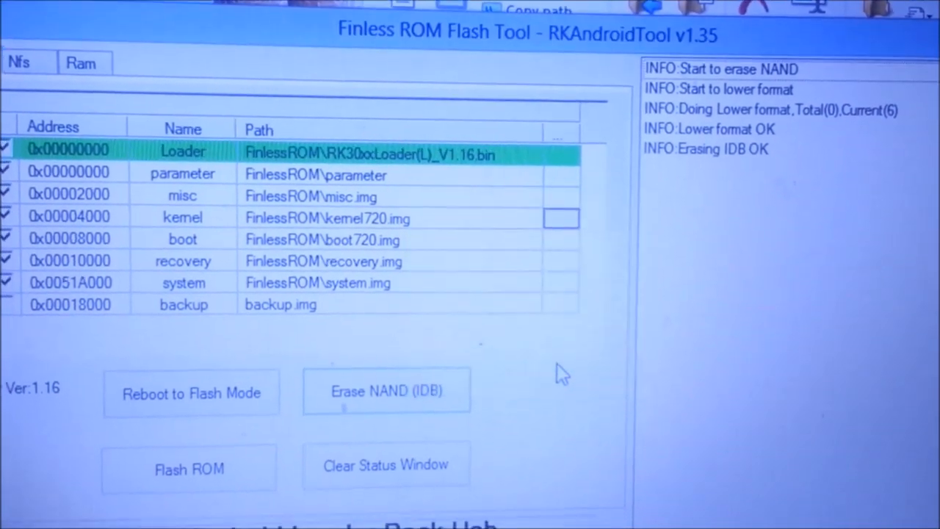